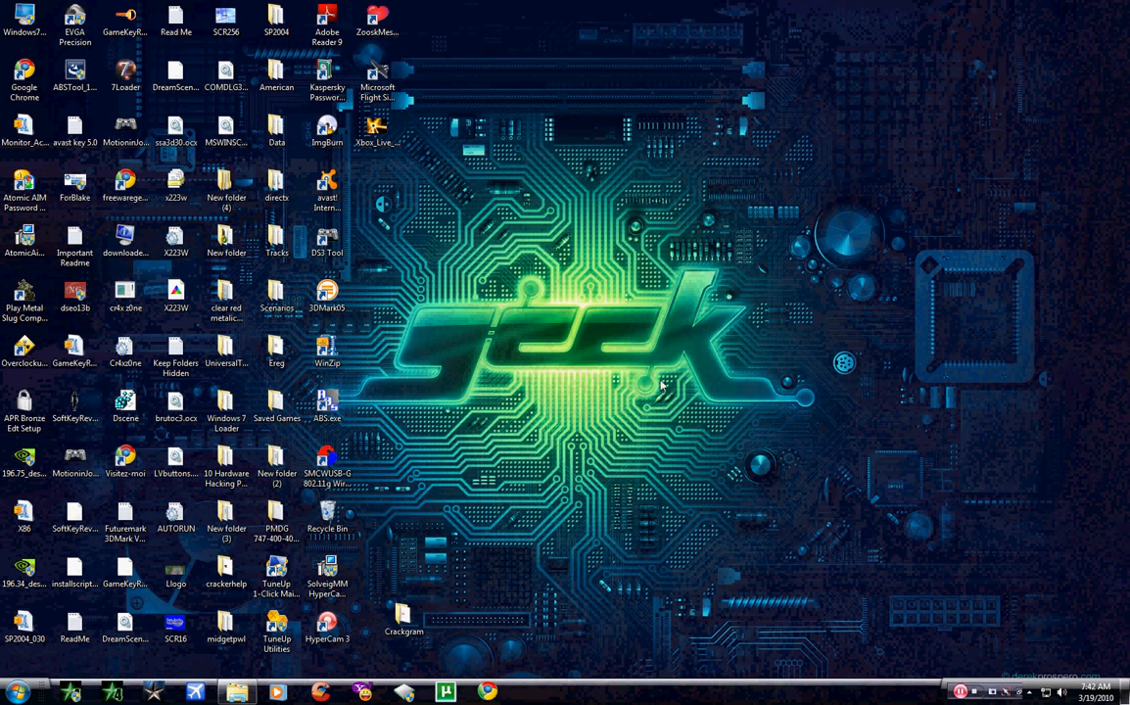
pyautogui.moveTo(440, 250)
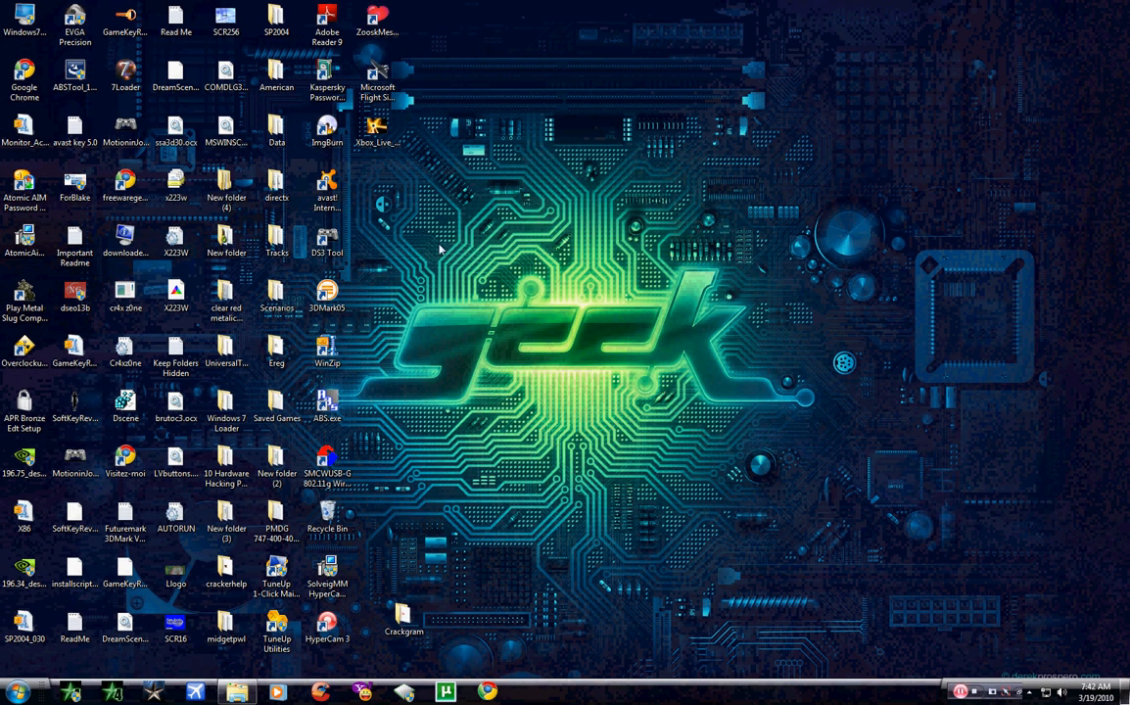
pyautogui.moveTo(480, 266)
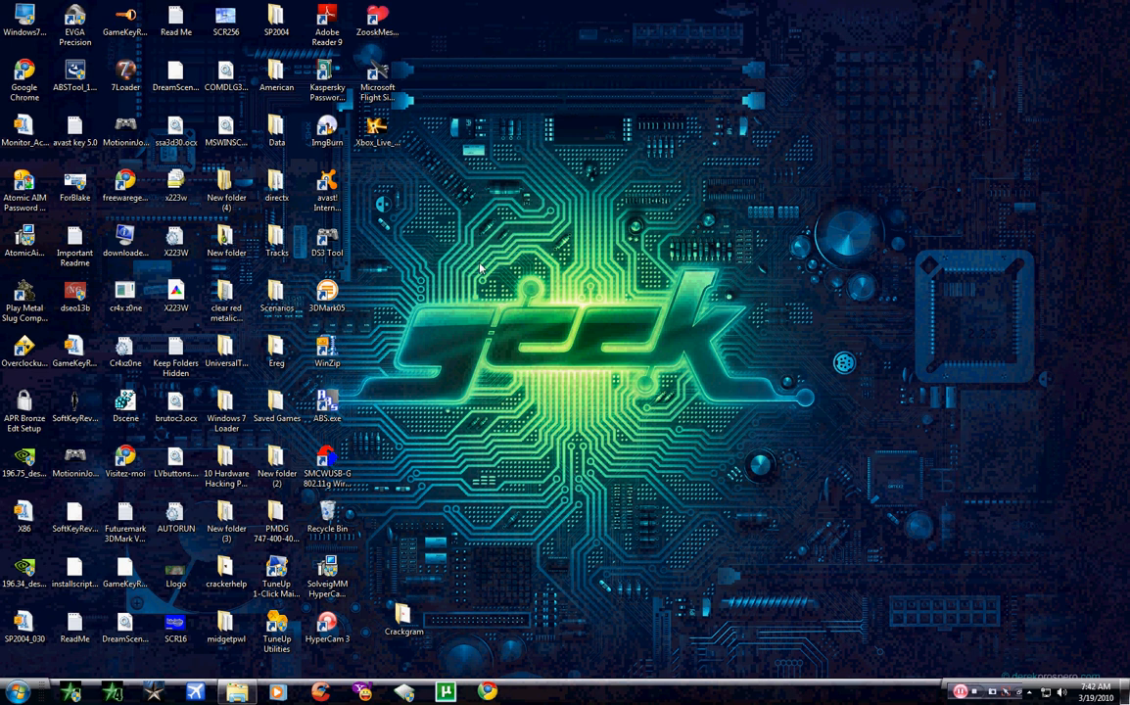
pyautogui.moveTo(492, 272)
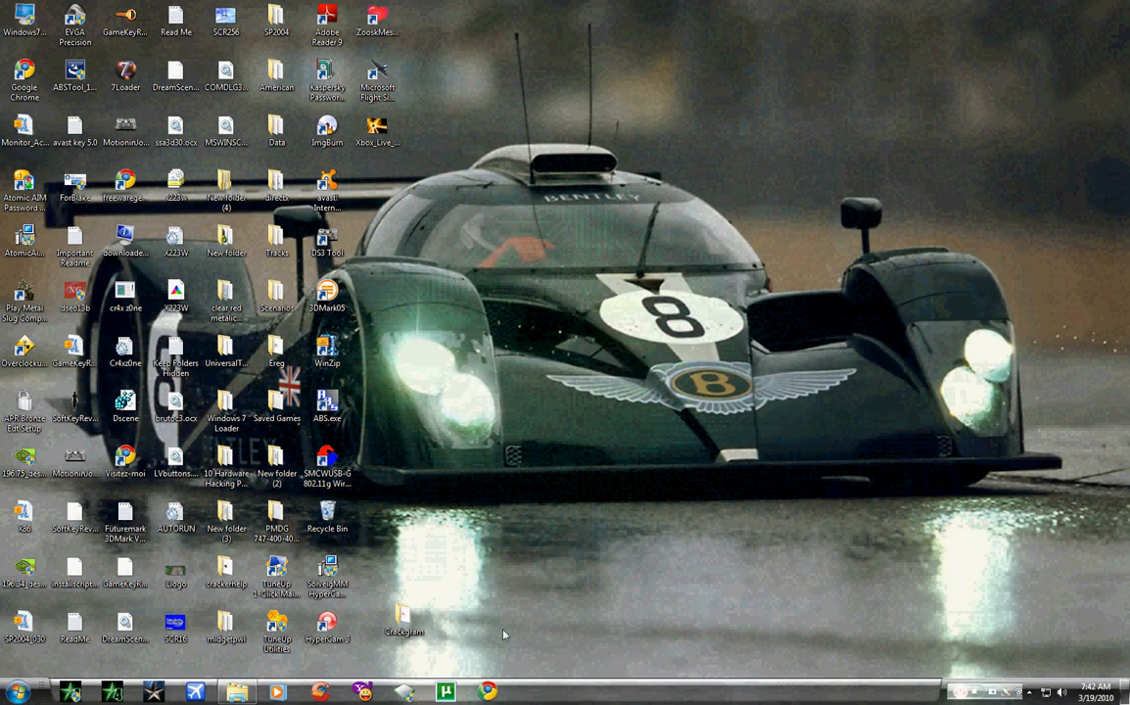
# Launch Chrome maximized and search Google for 'beaches wallpapers hd' via the suggestion.
pyautogui.click(488, 692)
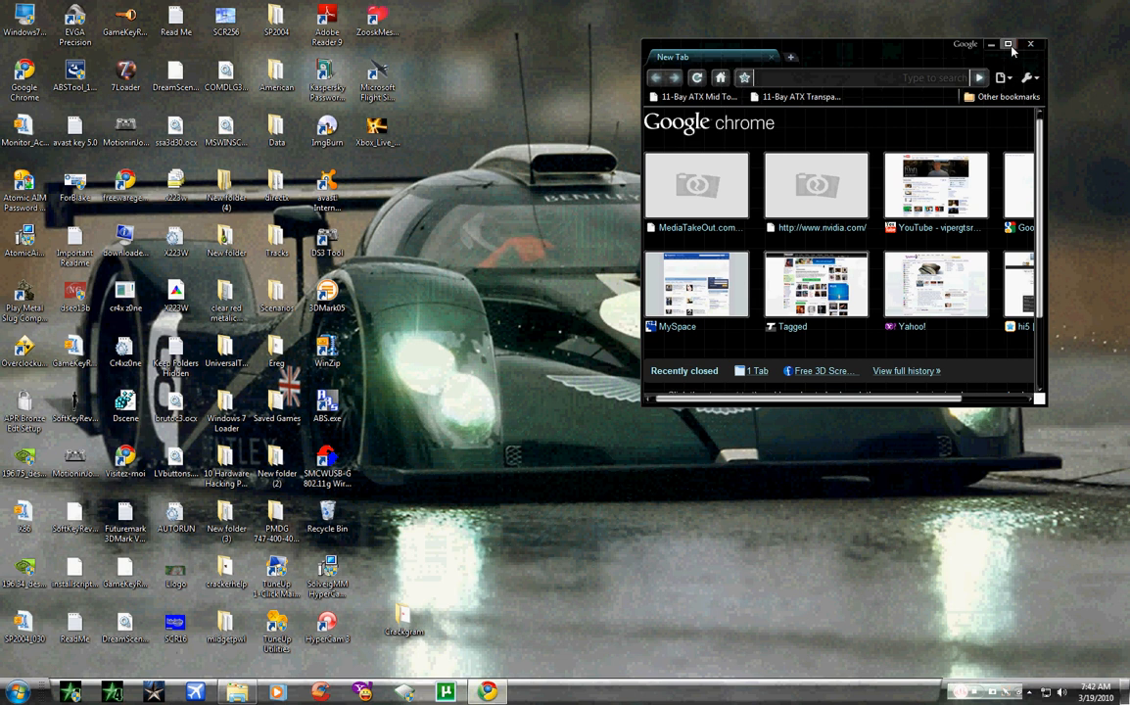
pyautogui.click(1009, 44)
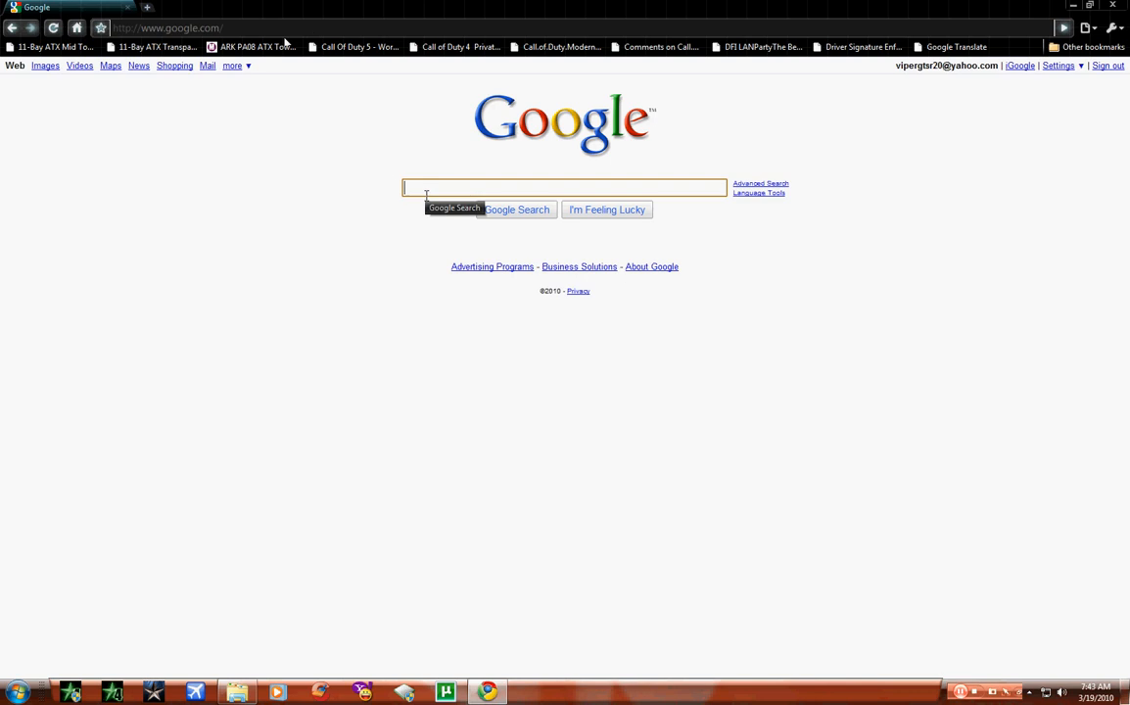
pyautogui.write('beaches')
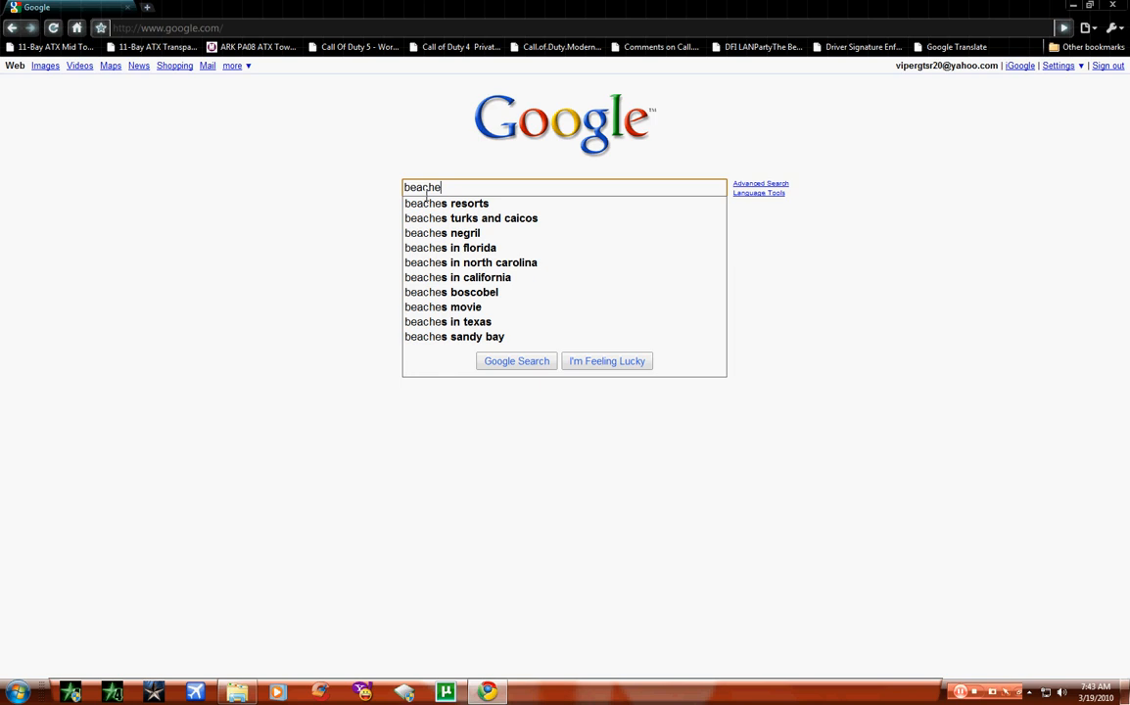
pyautogui.write('wallpapers')
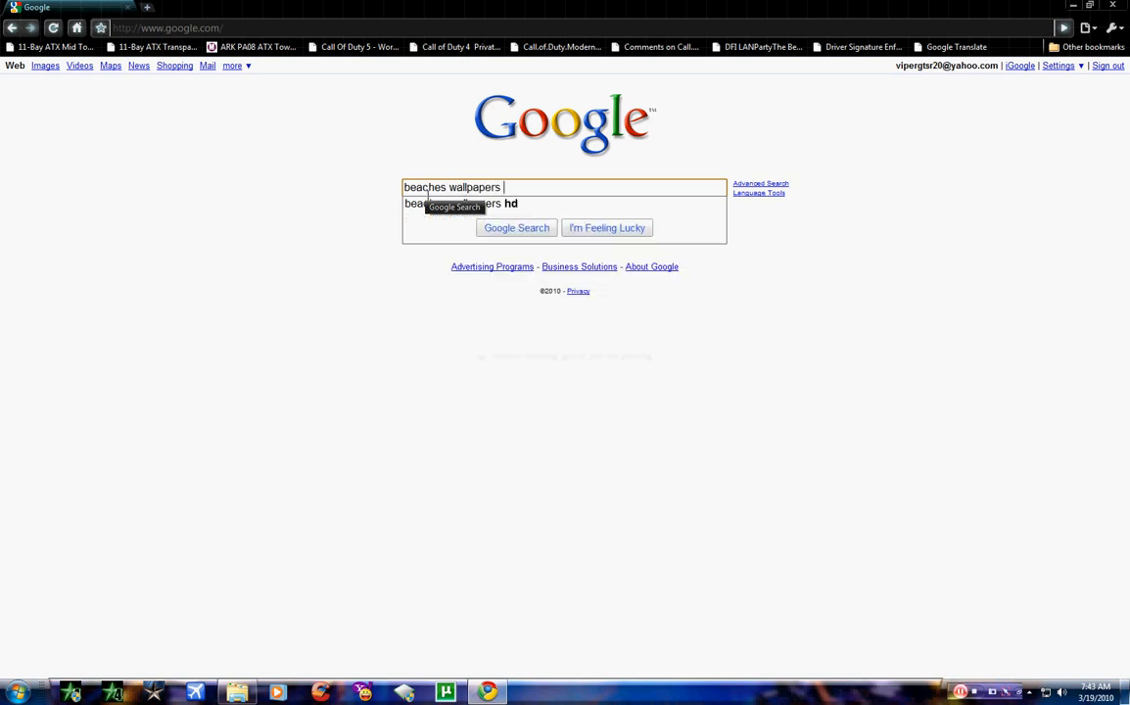
pyautogui.click(450, 202)
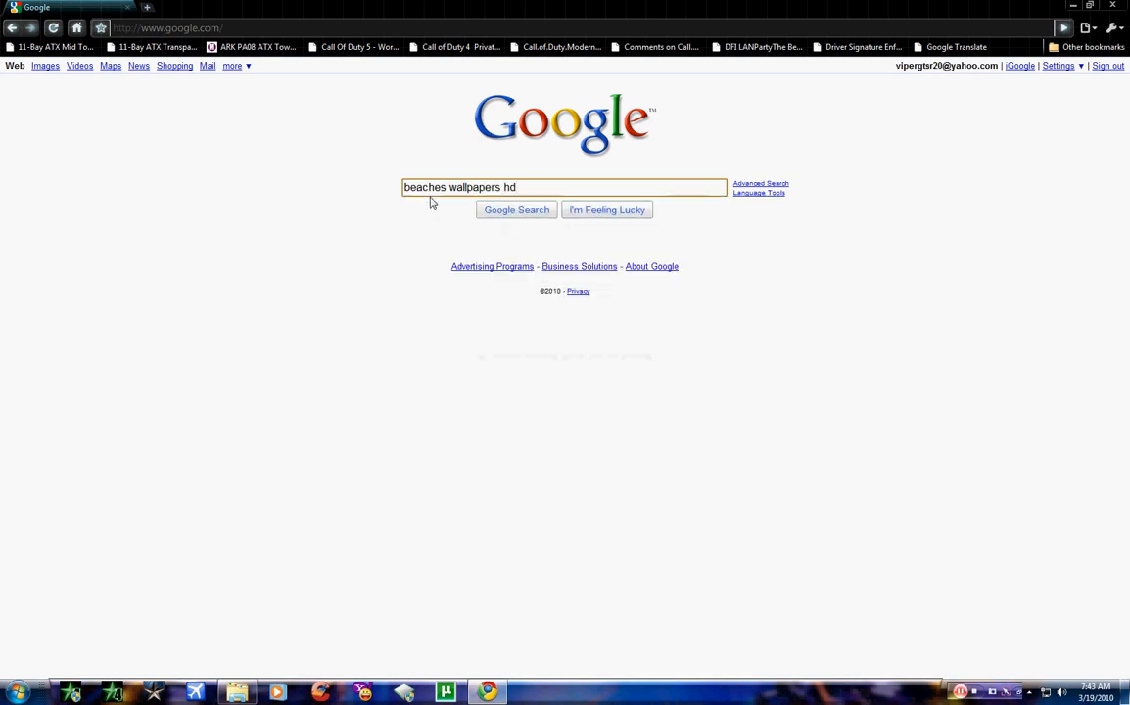
pyautogui.click(516, 209)
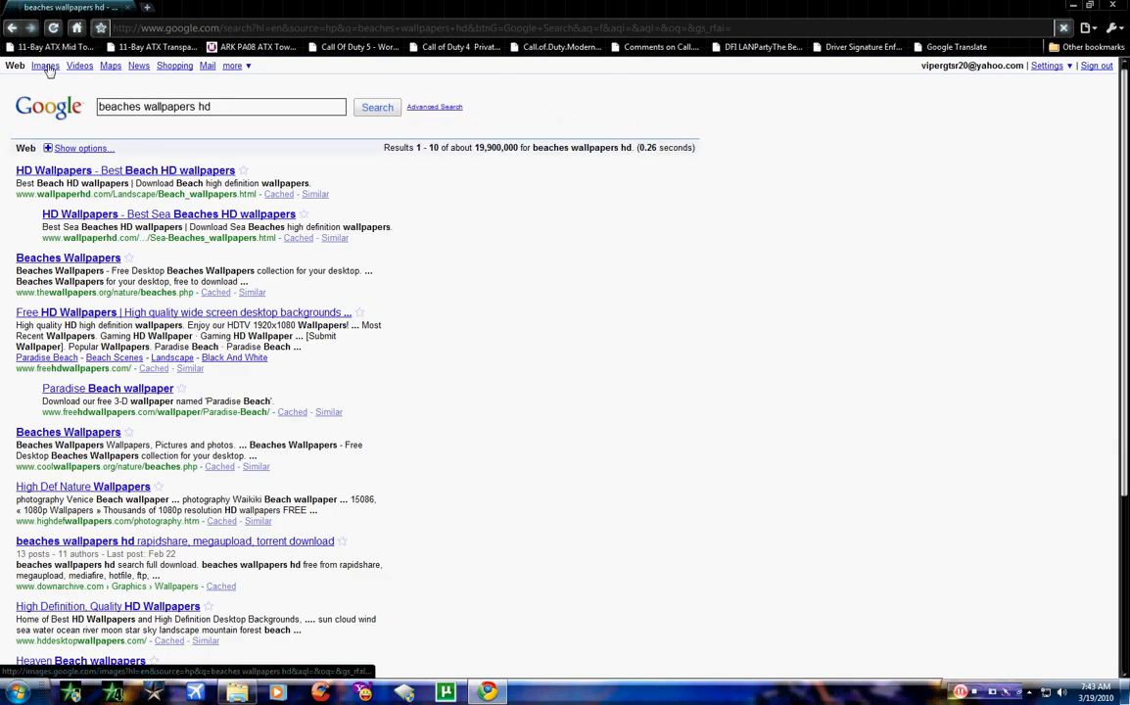
# Switch to image results and view the tropical beach wallpaper at full 1920x1200 size.
pyautogui.click(45, 65)
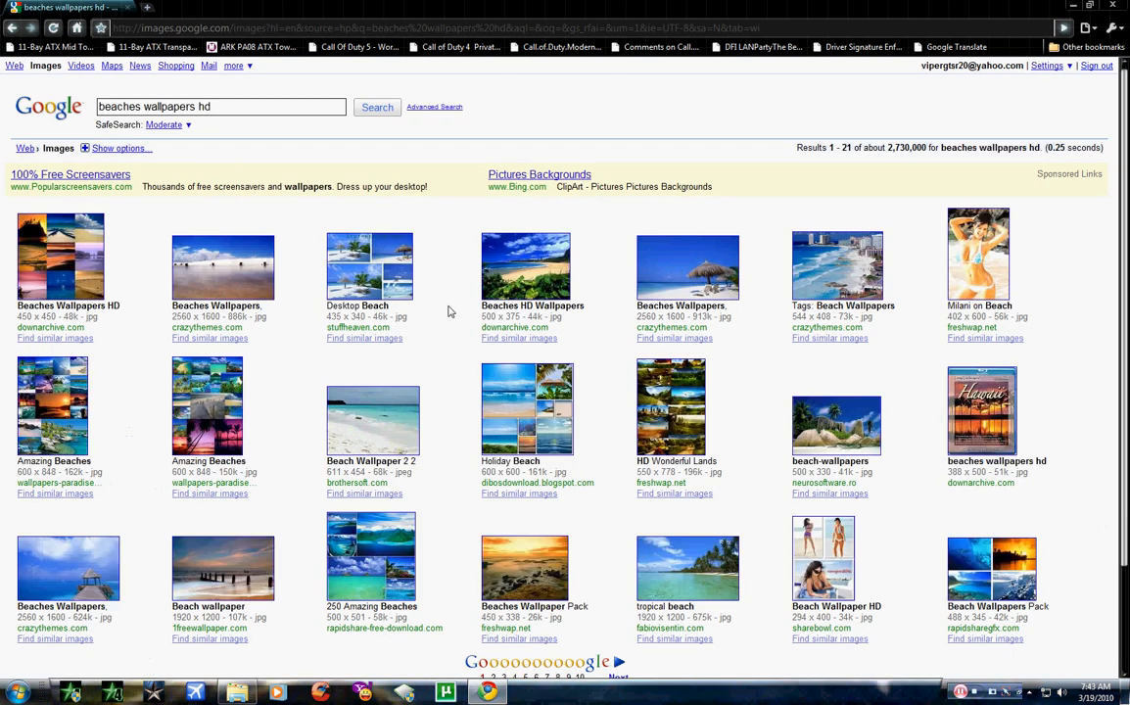
pyautogui.moveTo(324, 497)
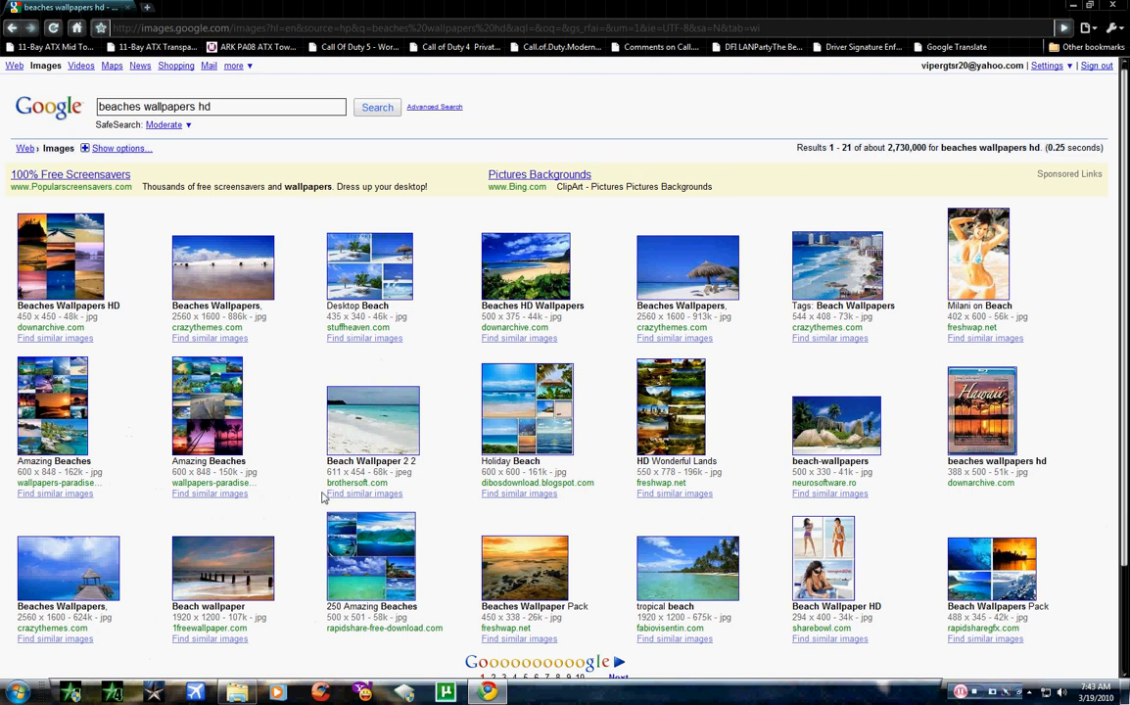
pyautogui.moveTo(192, 618)
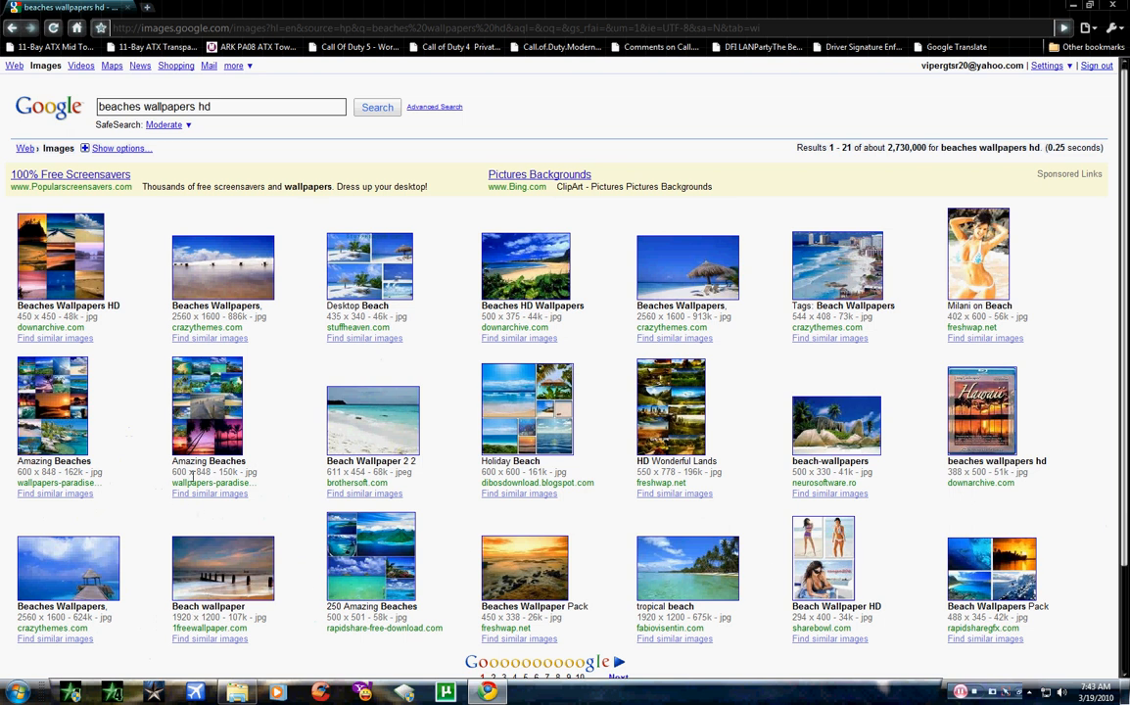
pyautogui.moveTo(646, 605)
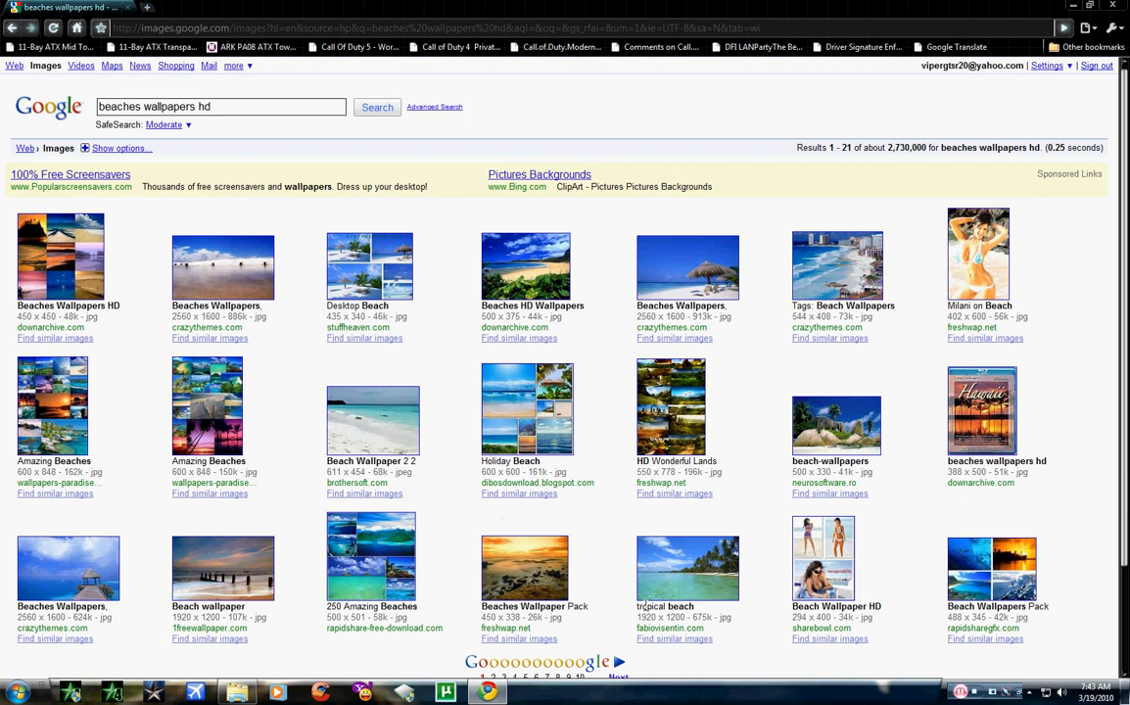
pyautogui.moveTo(683, 572)
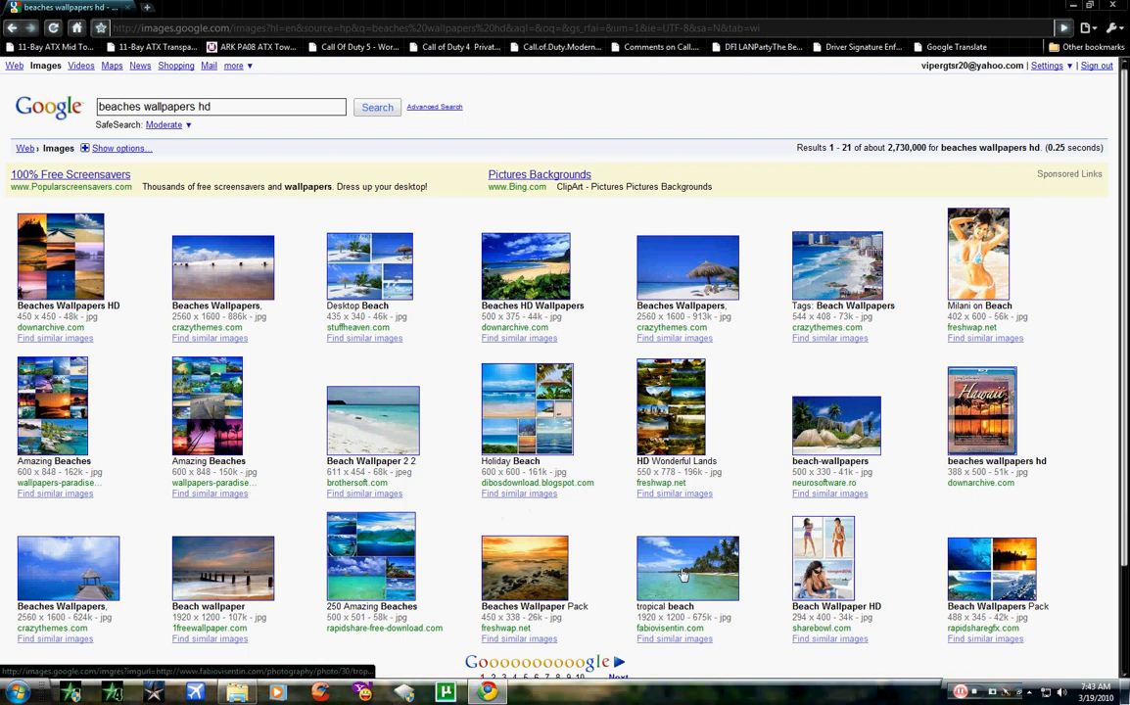
pyautogui.click(688, 568)
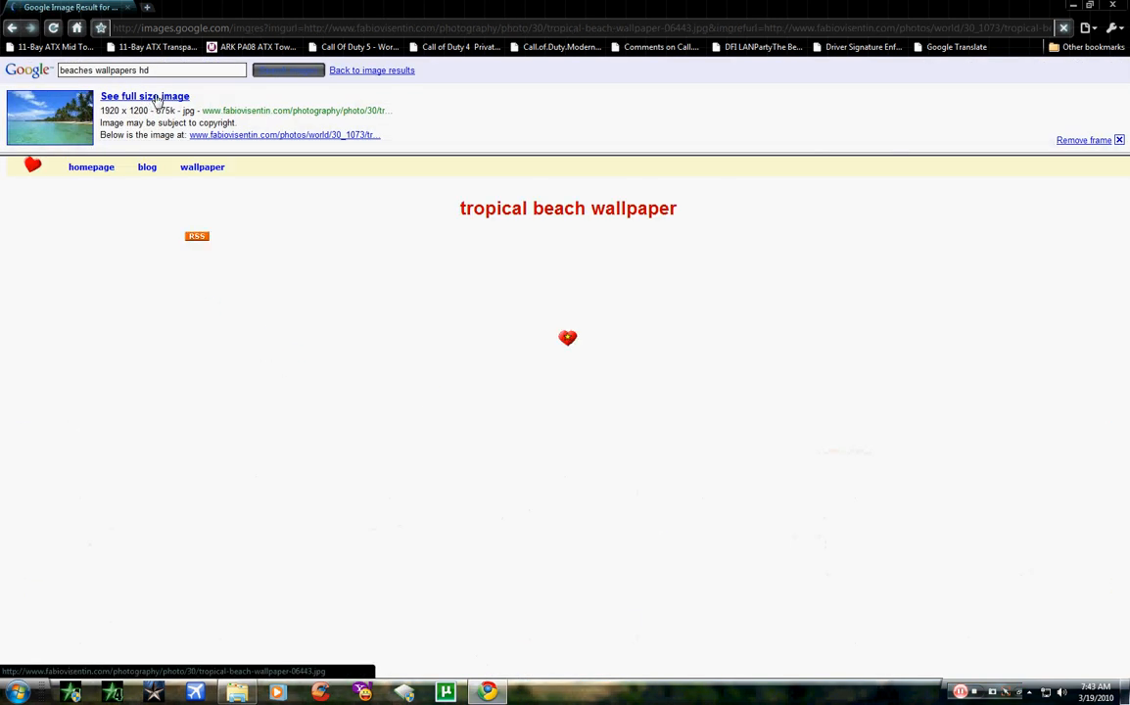
pyautogui.click(145, 96)
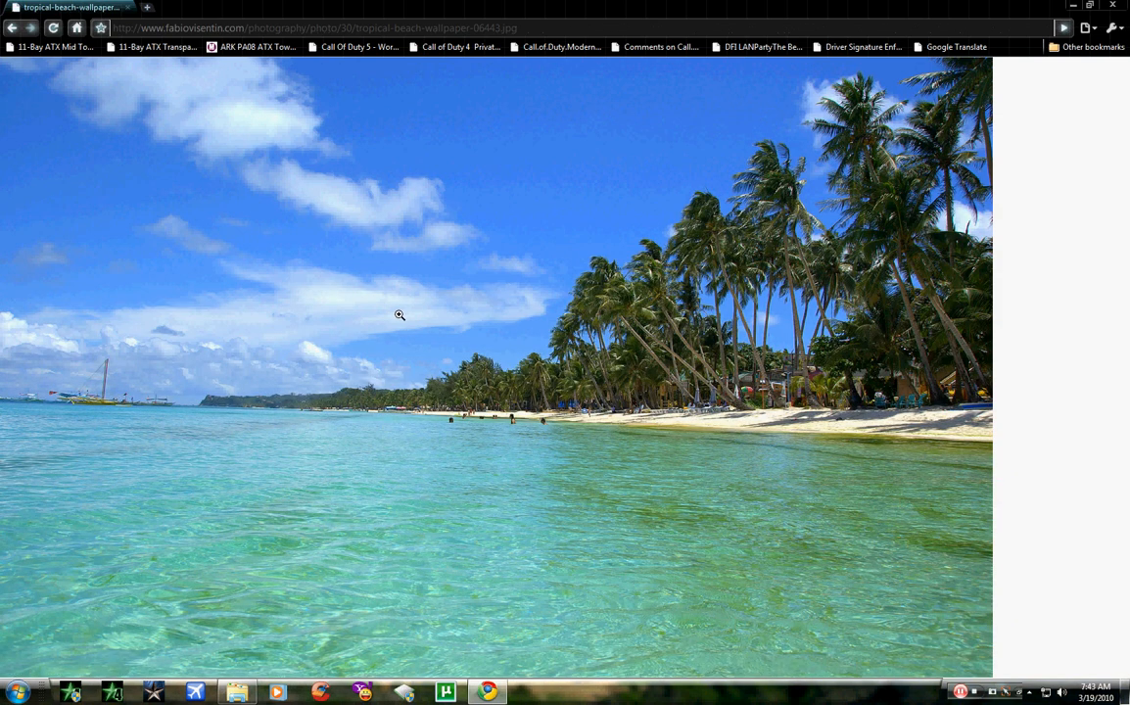
# Save the tropical beach image as a JPEG to the Desktop using 'Save image as...'.
pyautogui.rightClick(400, 314)
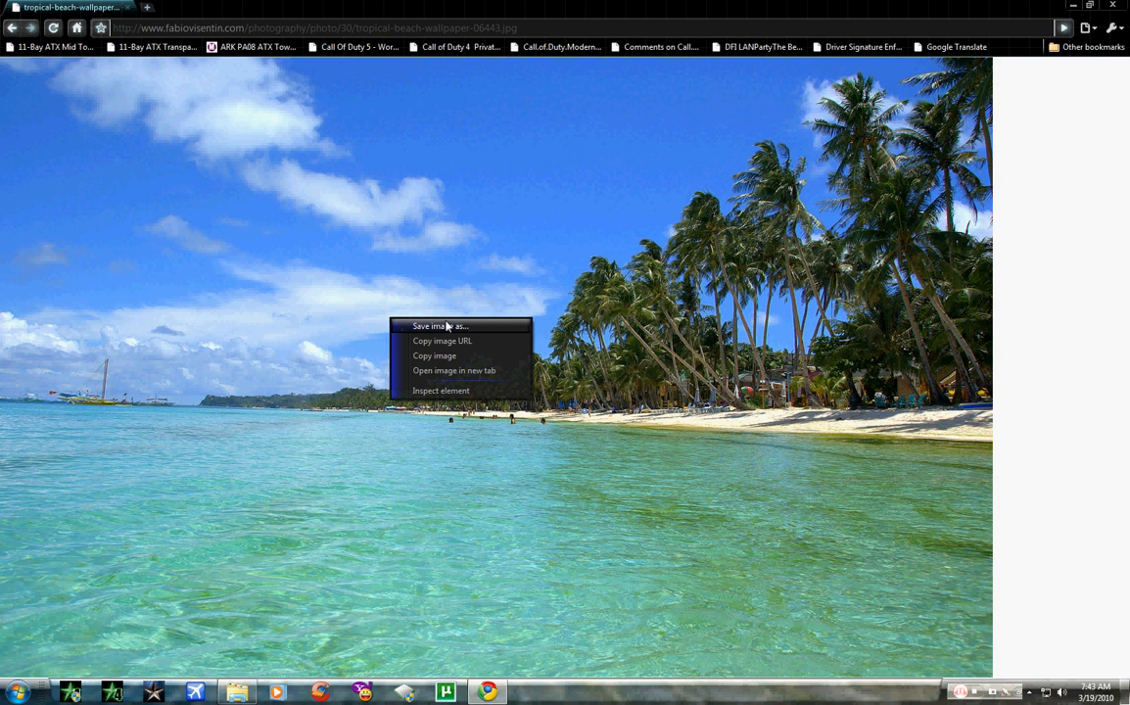
pyautogui.click(440, 326)
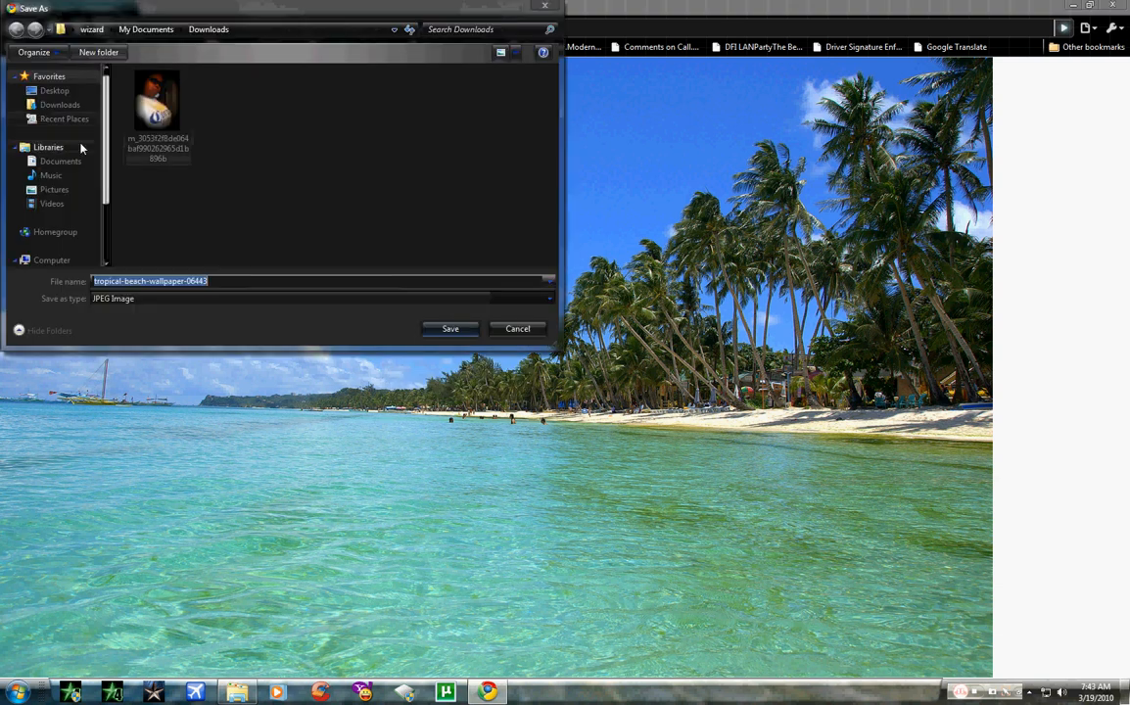
pyautogui.click(54, 90)
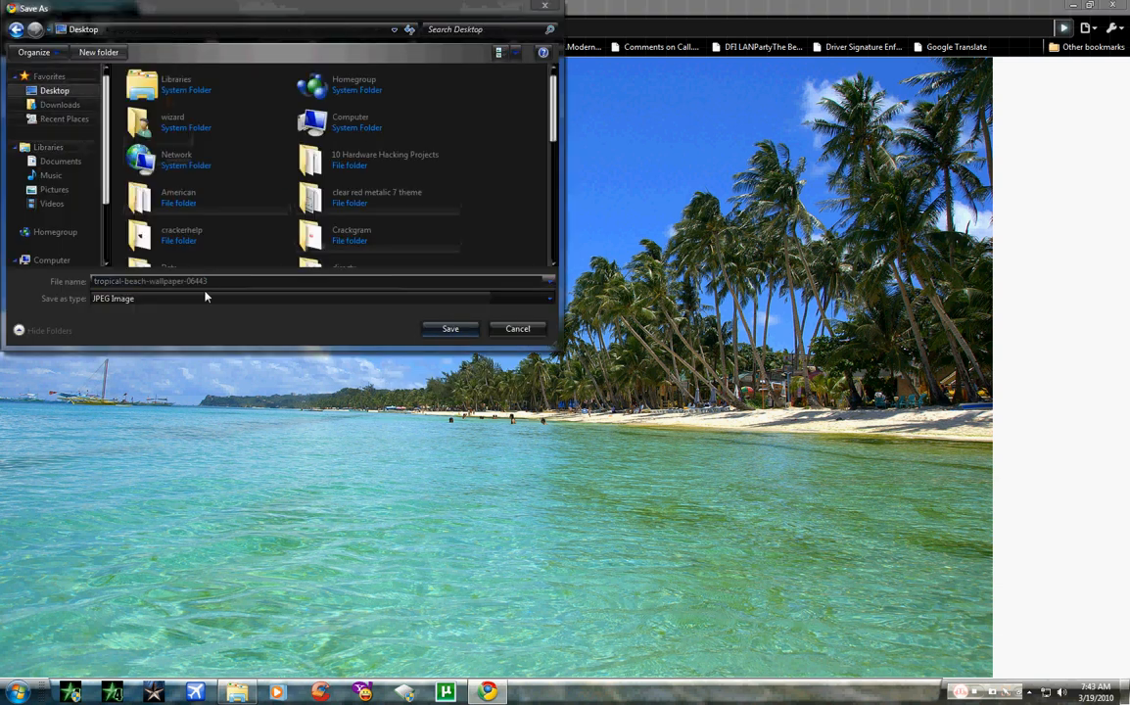
pyautogui.moveTo(191, 296)
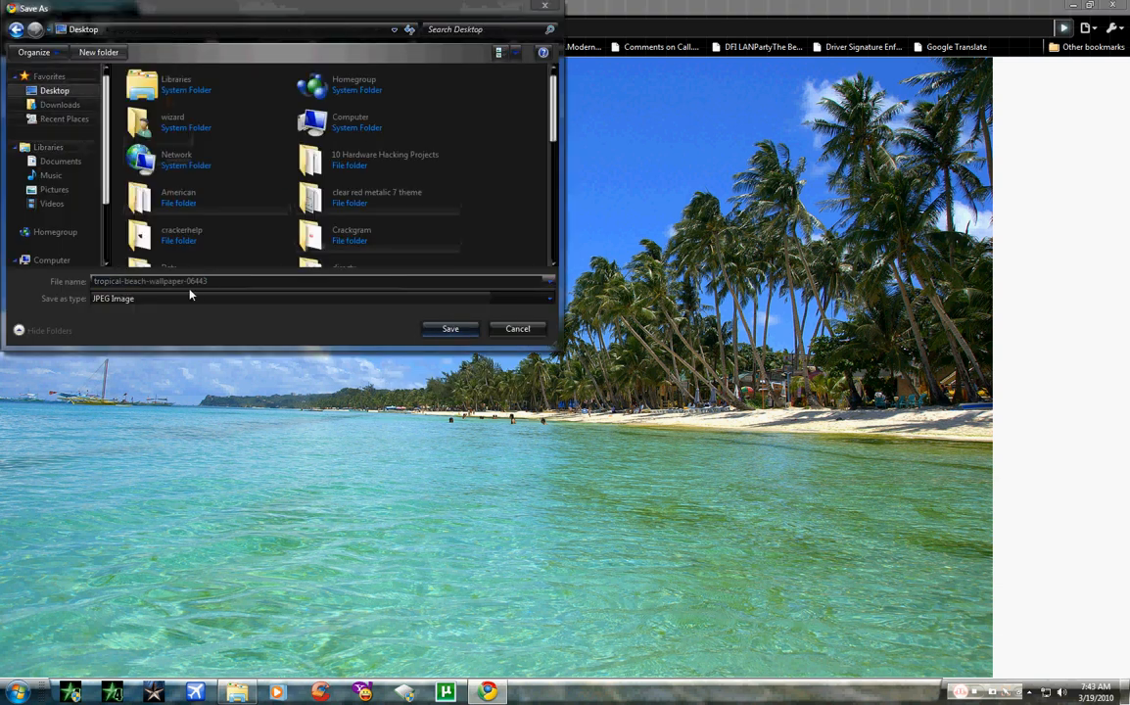
pyautogui.click(449, 328)
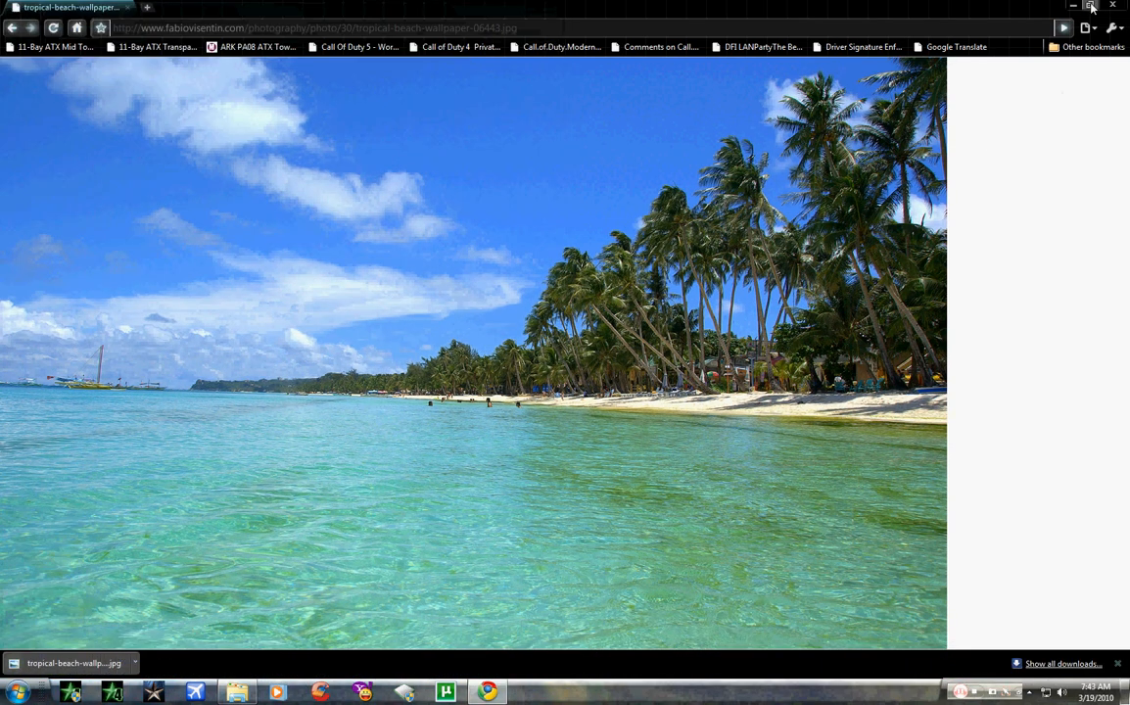
# Restore and close the Chrome window, then bring up the Start menu.
pyautogui.click(1091, 6)
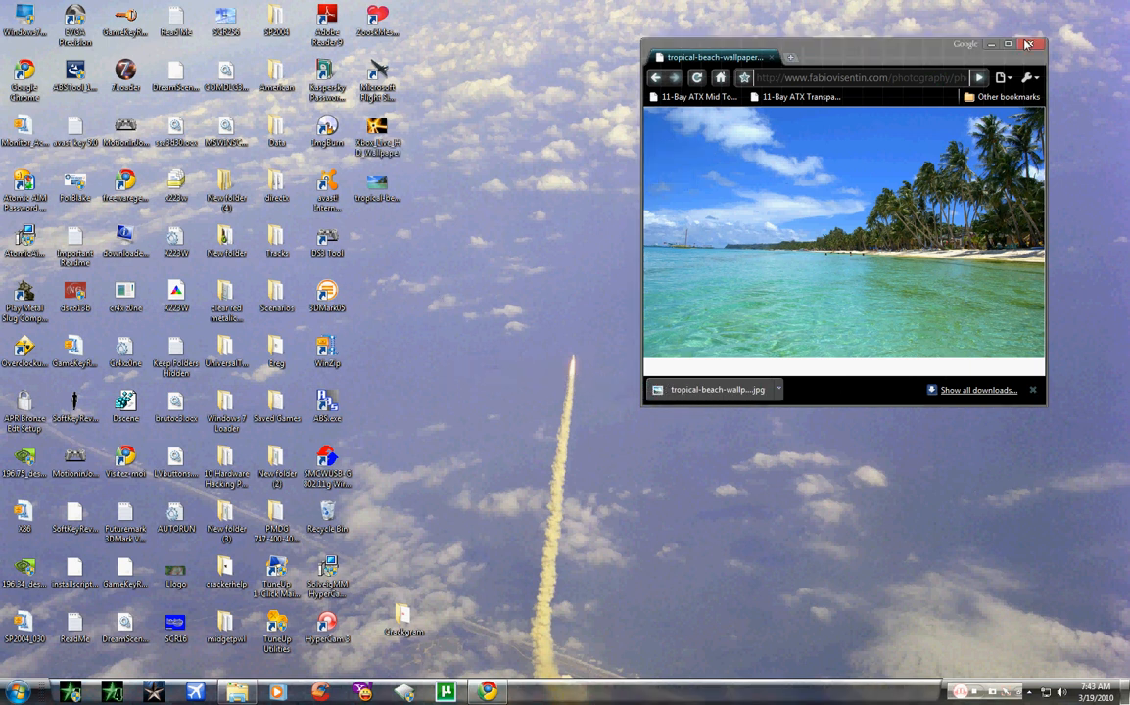
pyautogui.click(1029, 44)
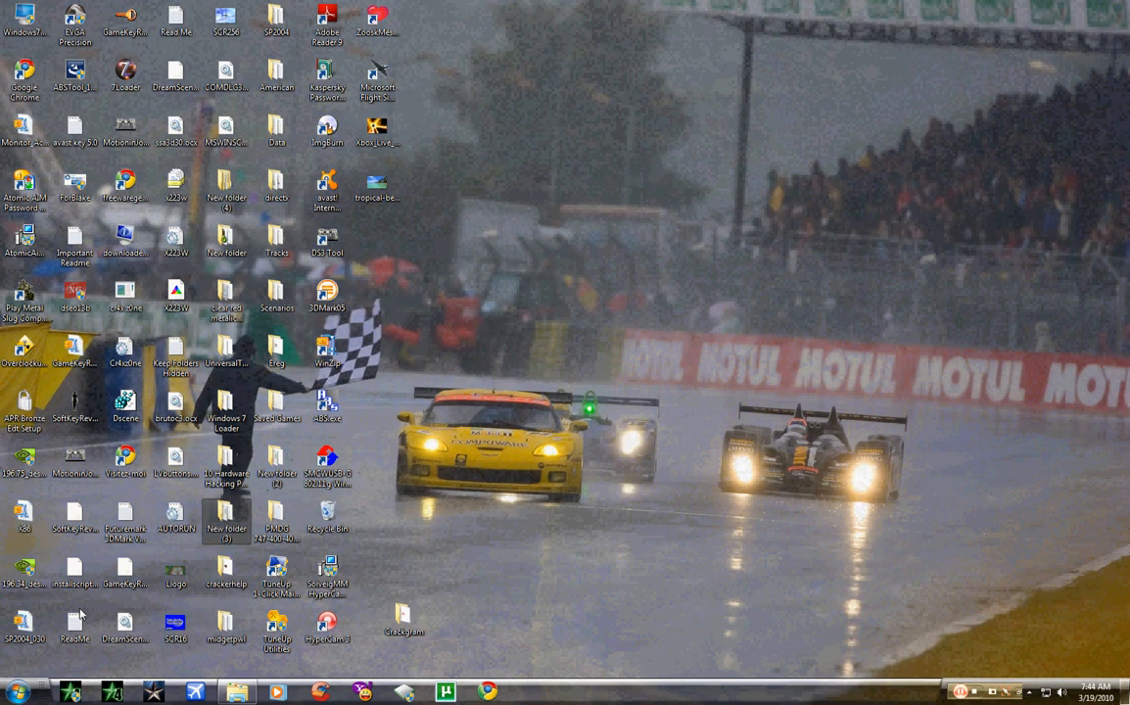
pyautogui.click(14, 691)
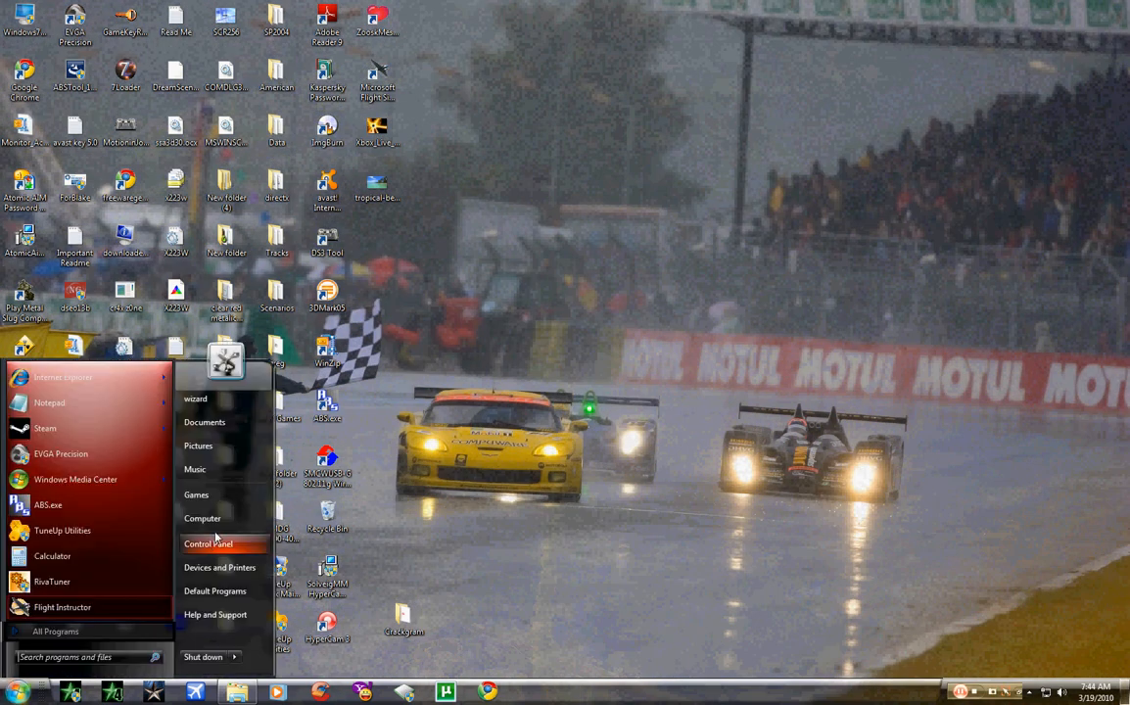
# Browse the Pictures library of wallpapers, close it, and bring up the desktop context menu.
pyautogui.click(197, 445)
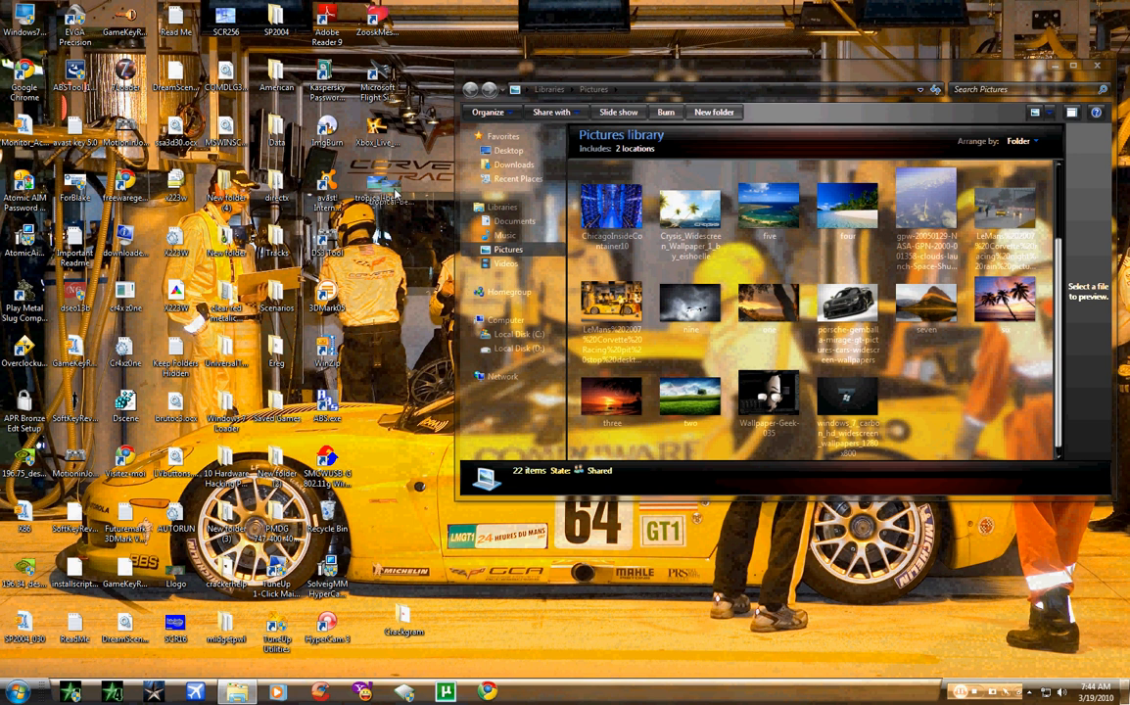
pyautogui.click(690, 396)
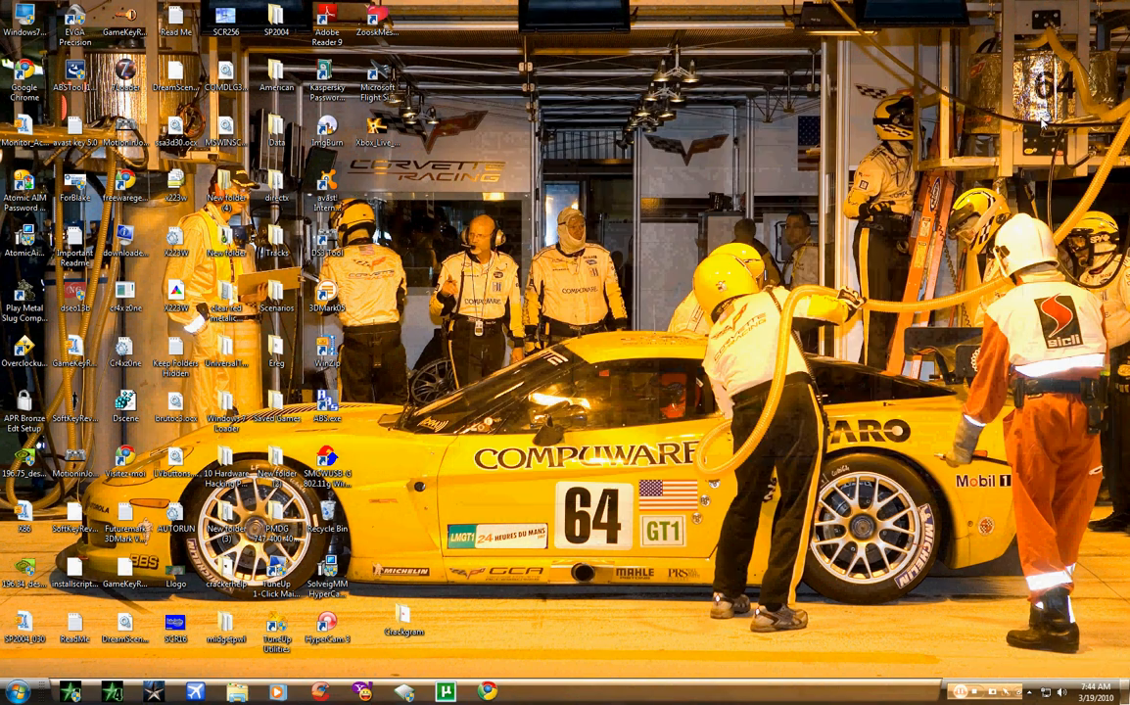
pyautogui.rightClick(664, 259)
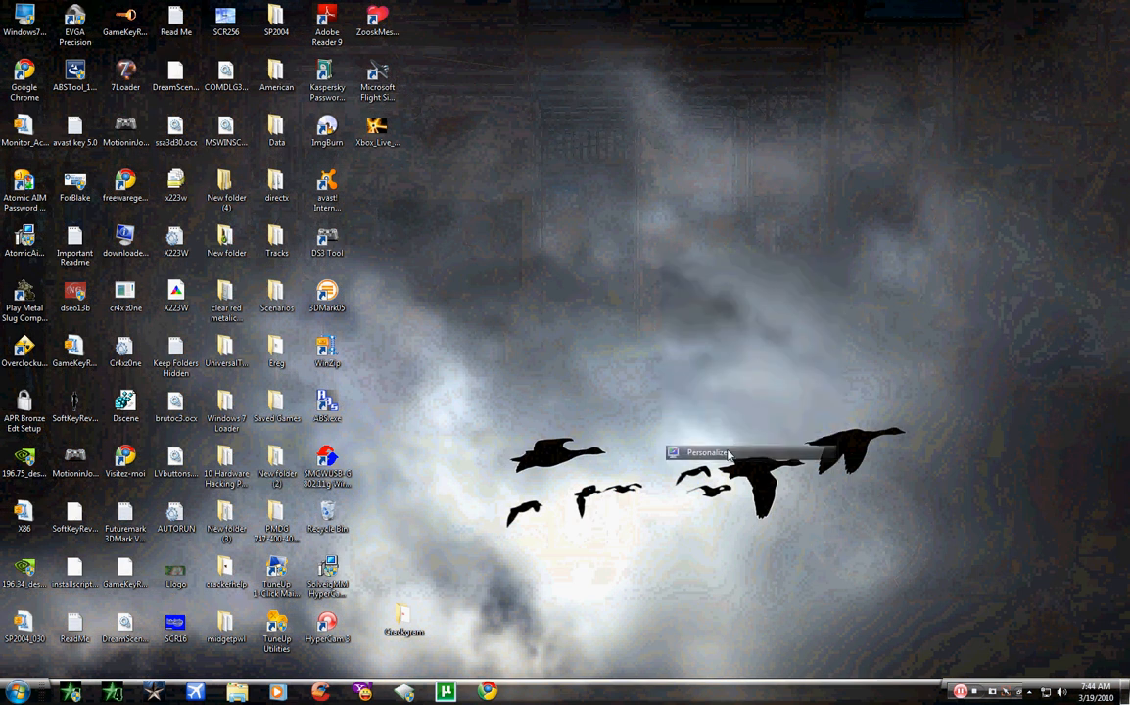
# Tick the beach photo in Desktop Background, save the slideshow, and hide desktop icons.
pyautogui.click(705, 452)
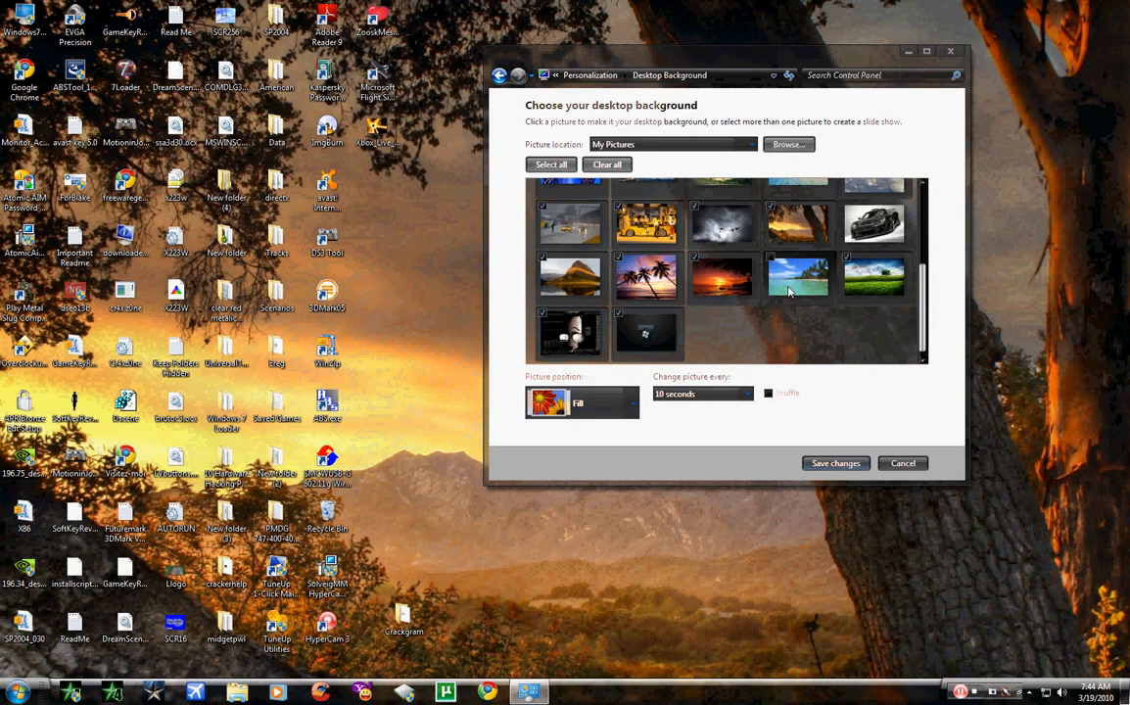
pyautogui.moveTo(798, 279)
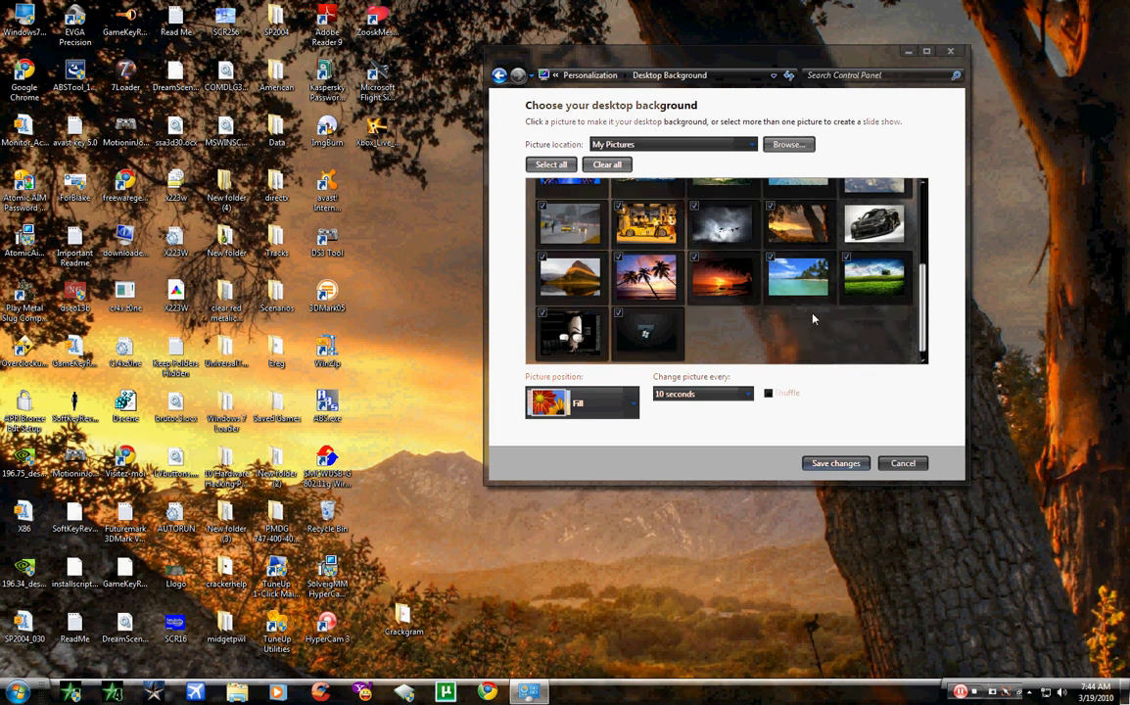
pyautogui.moveTo(871, 353)
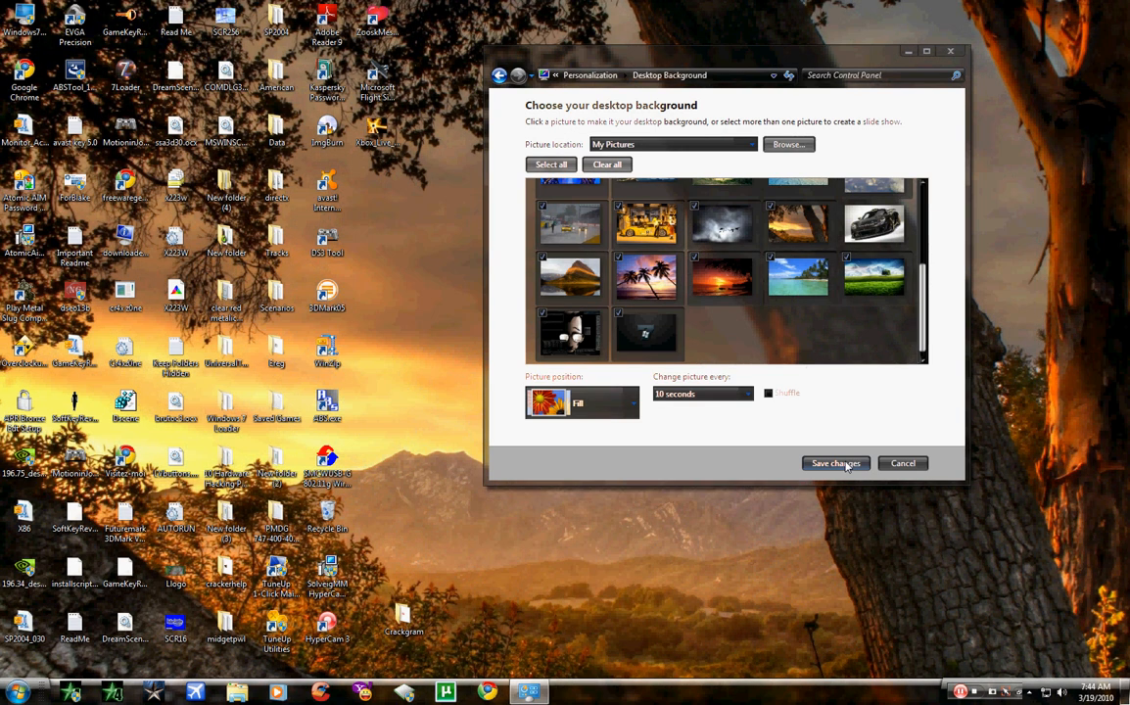
pyautogui.click(834, 463)
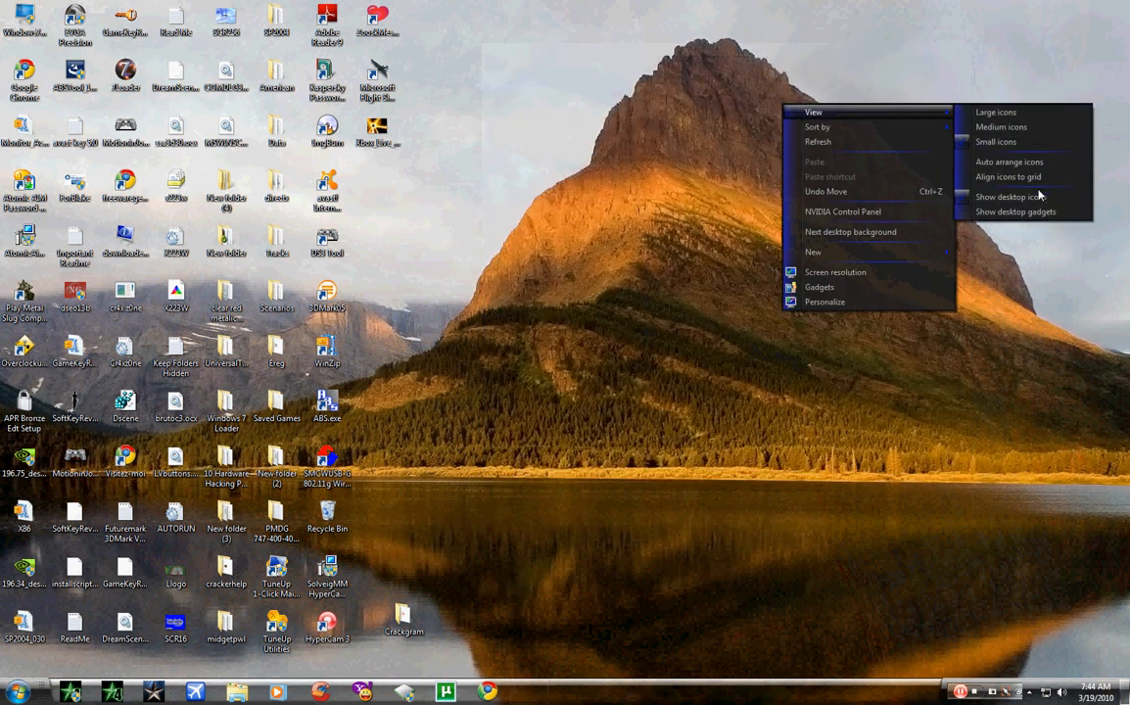
pyautogui.click(1007, 196)
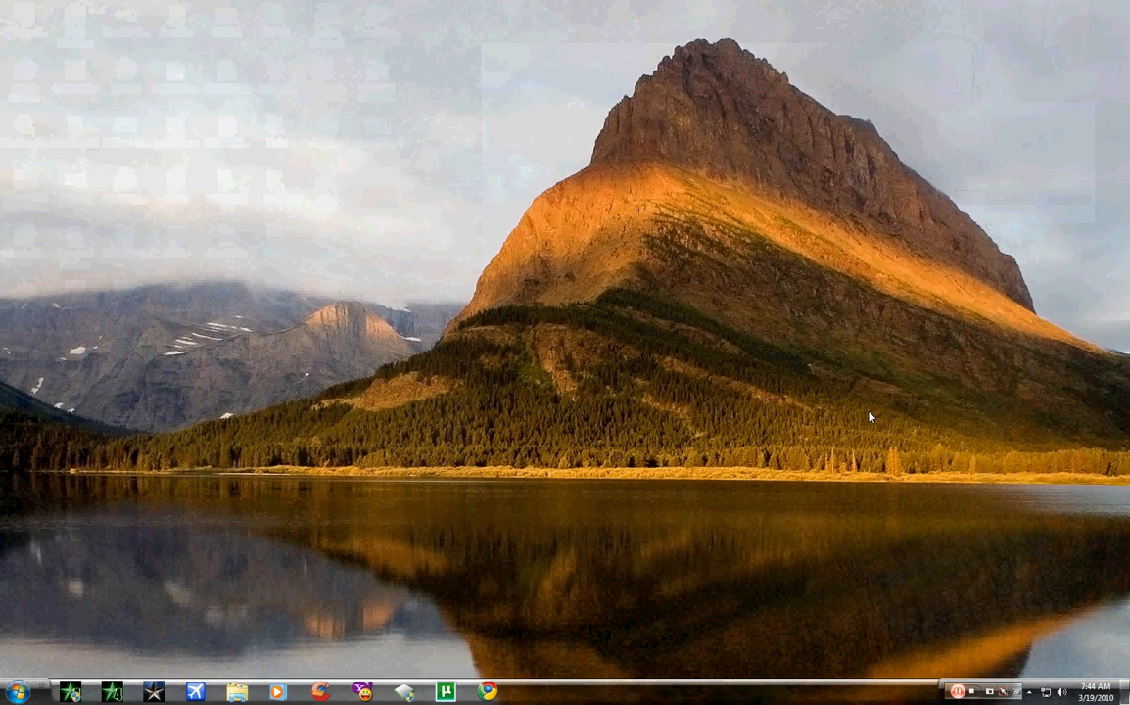